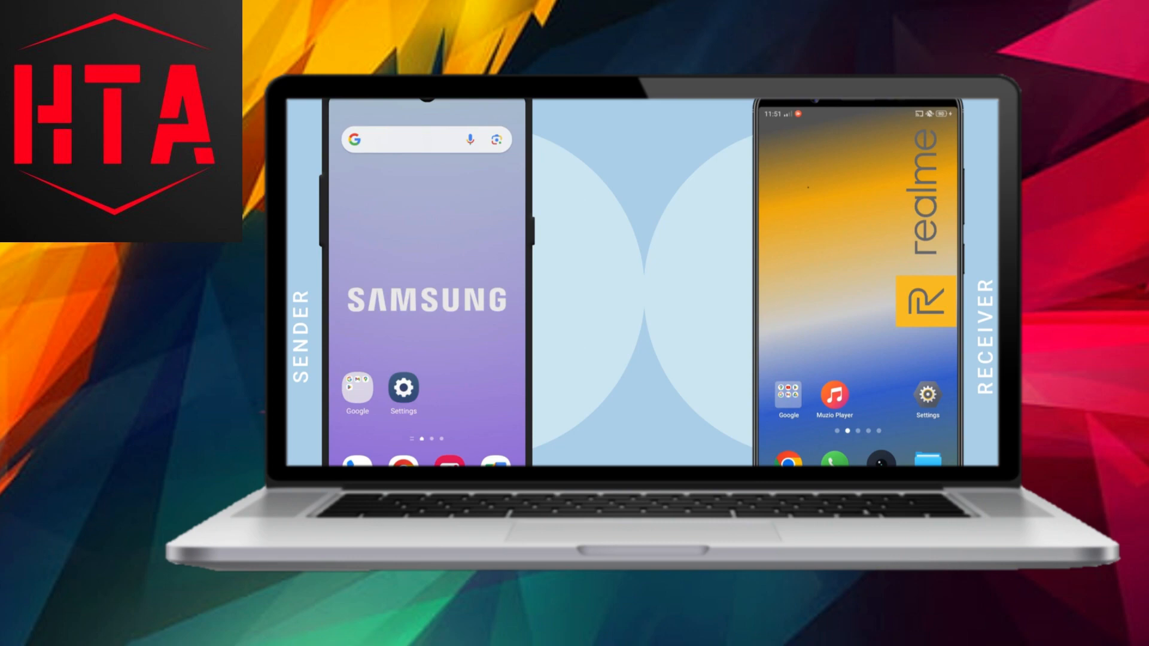
Turn Wi-Fi on from the Samsung phone's Connections settings.
{"action": "left_click", "coordinate": [404, 385]}
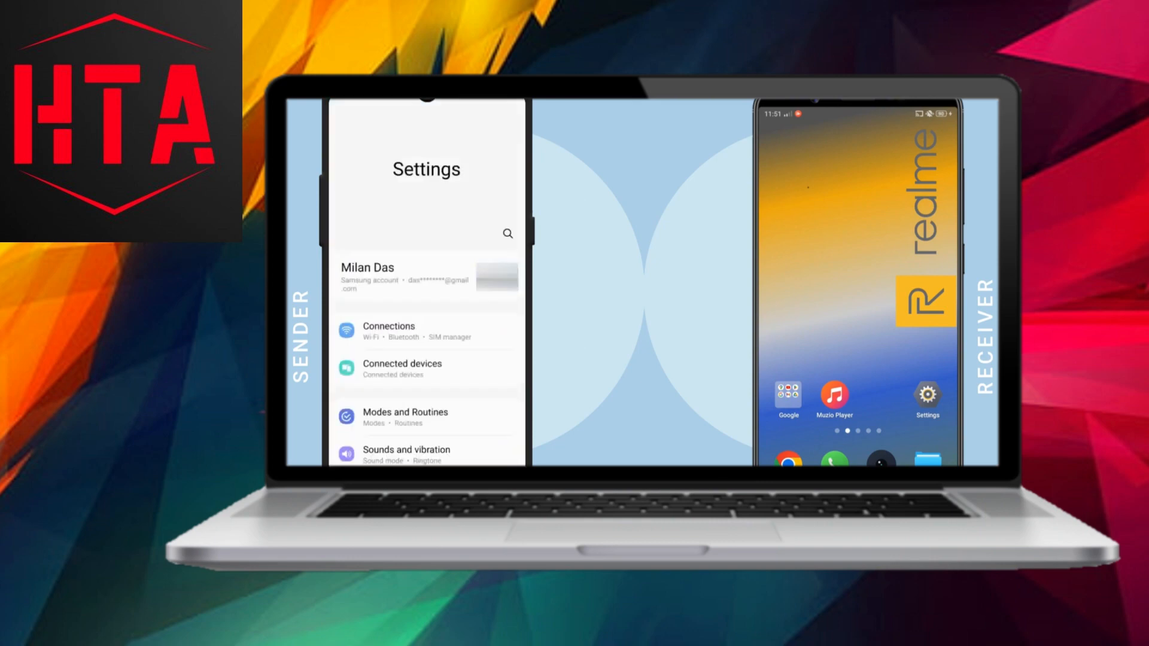
{"action": "left_click", "coordinate": [402, 332]}
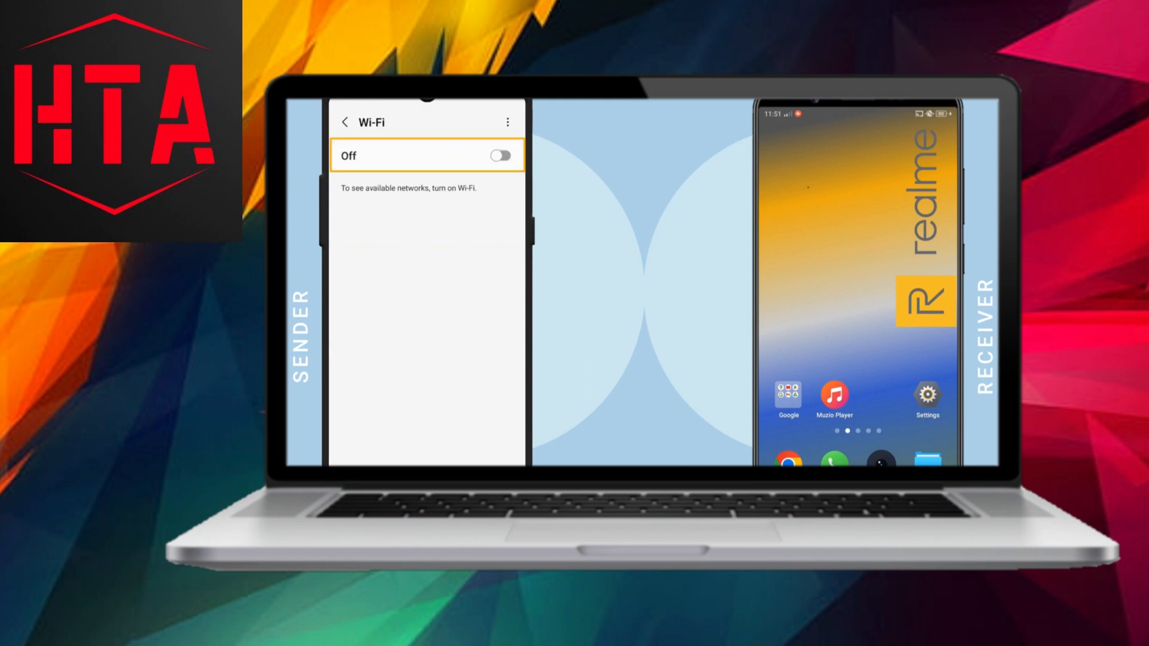
{"action": "left_click", "coordinate": [500, 156]}
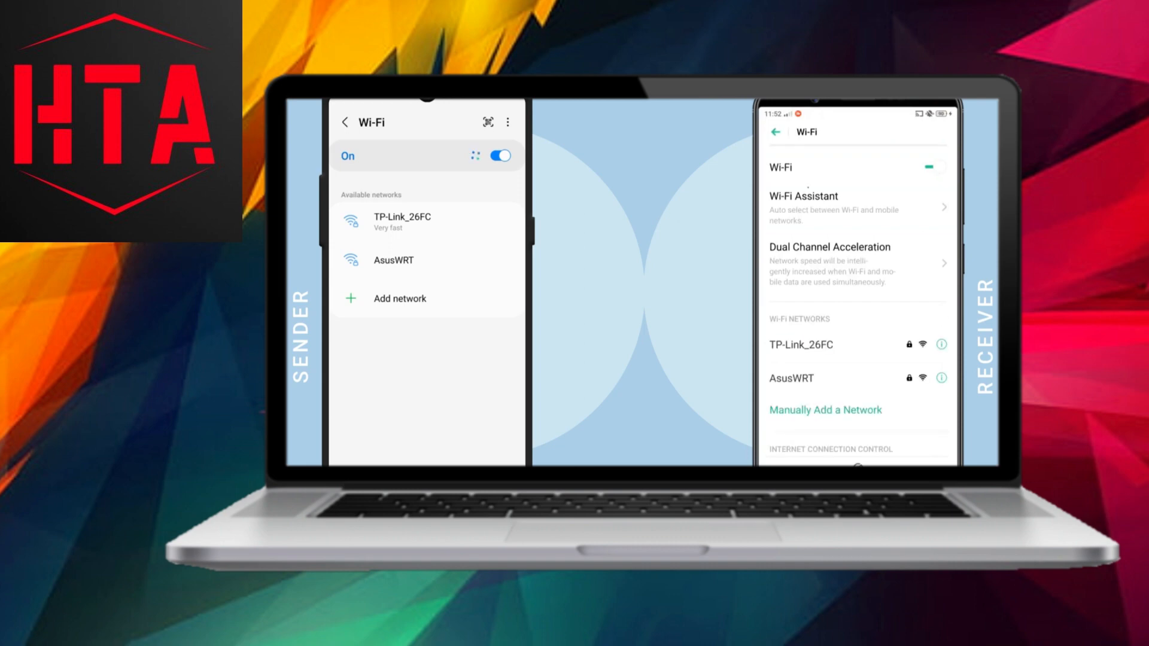
Start Wi-Fi Direct on both the Samsung and Realme phones from the Wi-Fi menu.
{"action": "left_click", "coordinate": [507, 122]}
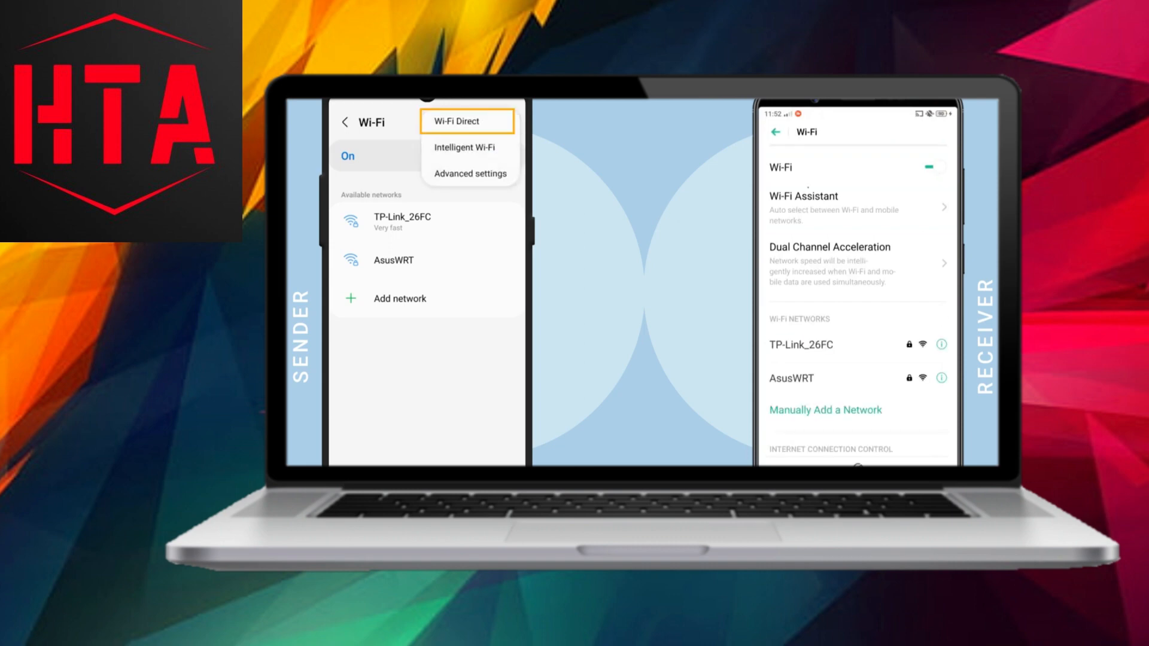
{"action": "left_click", "coordinate": [466, 121]}
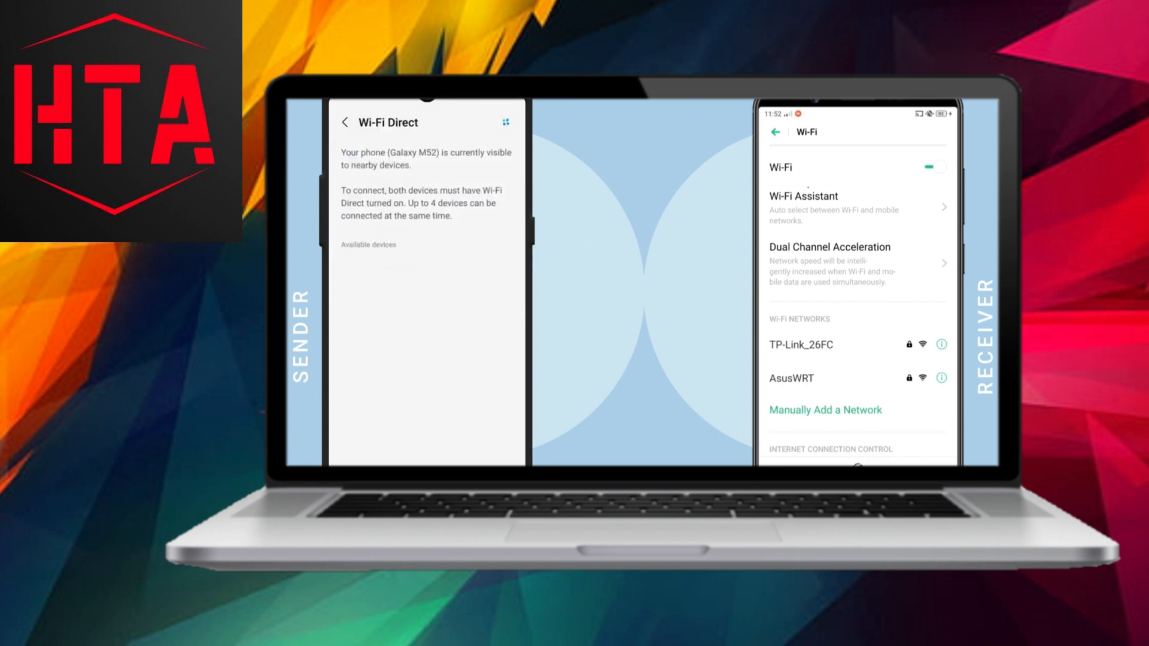
{"action": "left_click", "coordinate": [775, 132]}
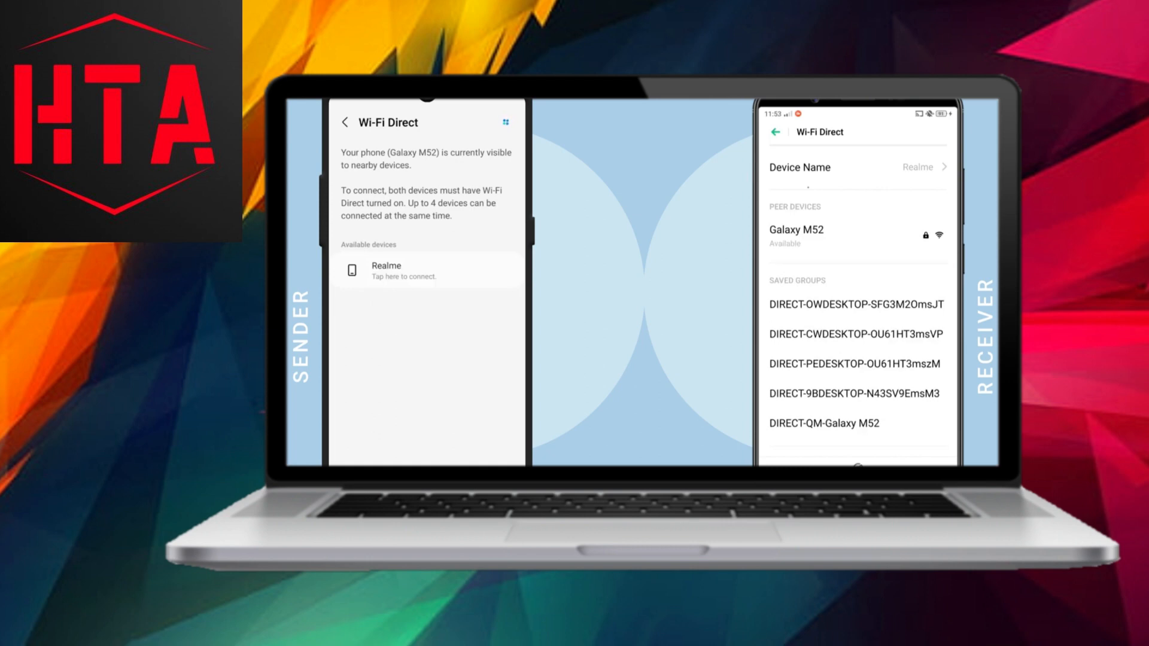
Connect to the Realme phone under Available devices and switch to Files by Google.
{"action": "left_click", "coordinate": [426, 271]}
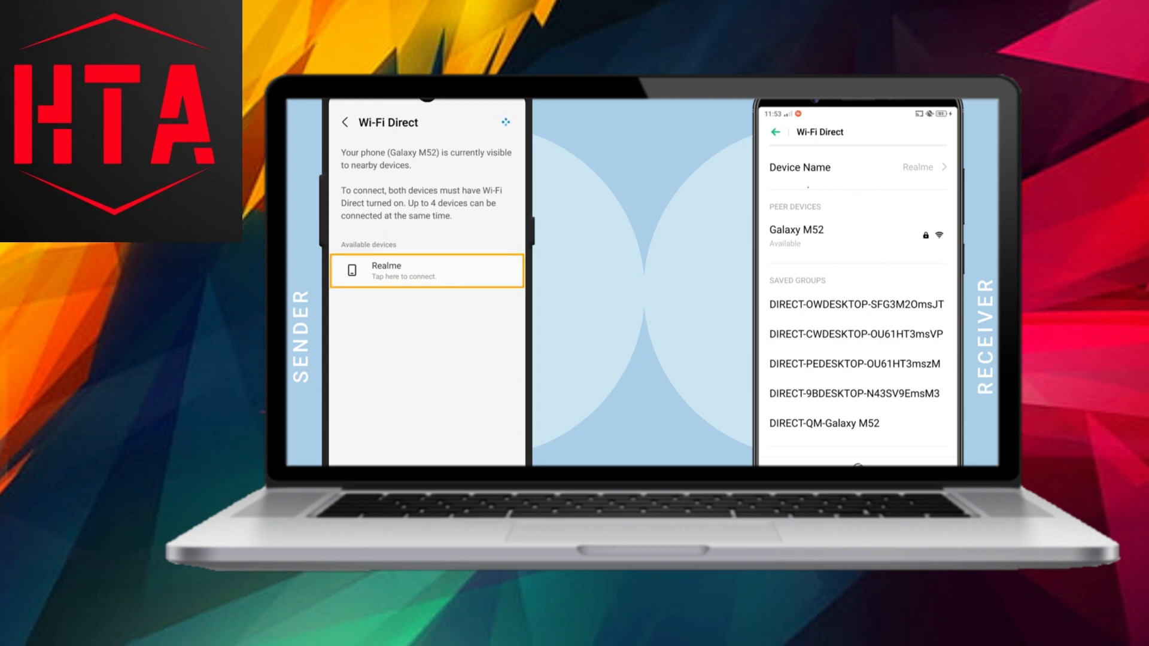
{"action": "left_click", "coordinate": [428, 271]}
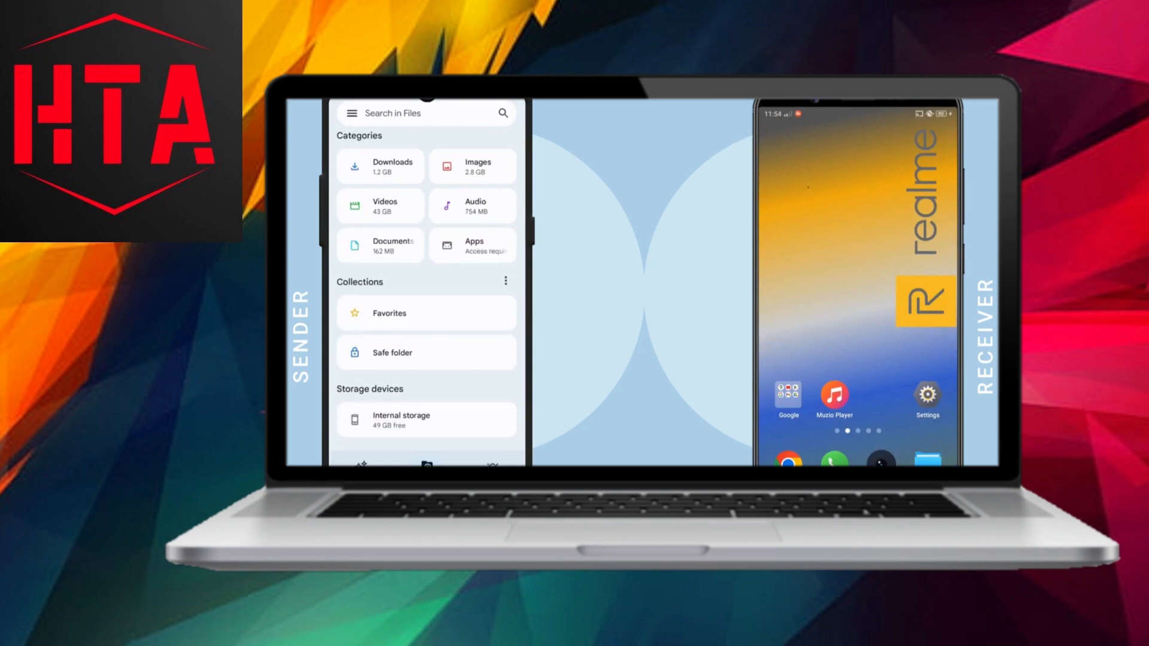
Select TRIANGLE - Action Movie.mp4 in internal storage and share it.
{"action": "left_click", "coordinate": [402, 420]}
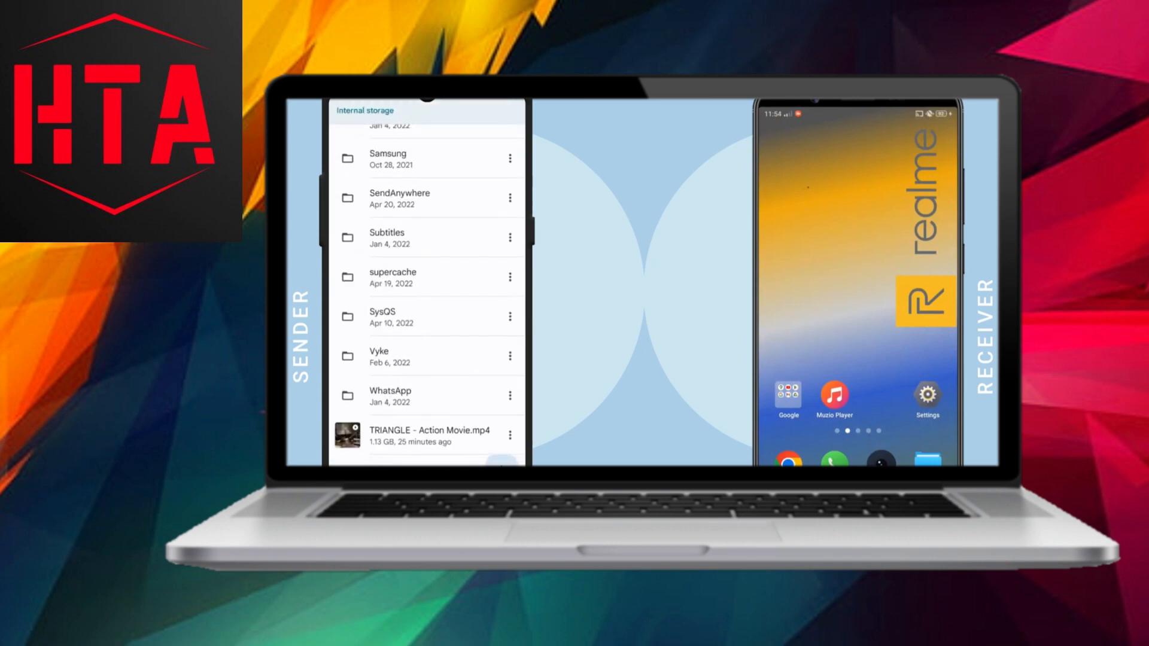
{"action": "left_click", "coordinate": [425, 436]}
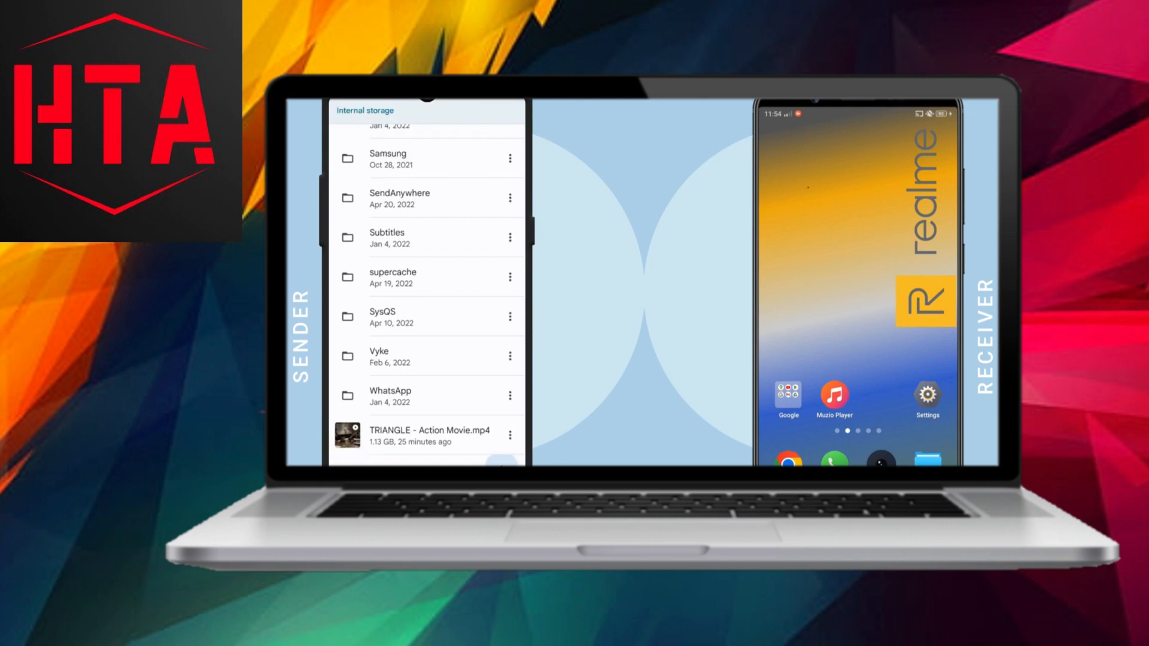
{"action": "left_click", "coordinate": [429, 436]}
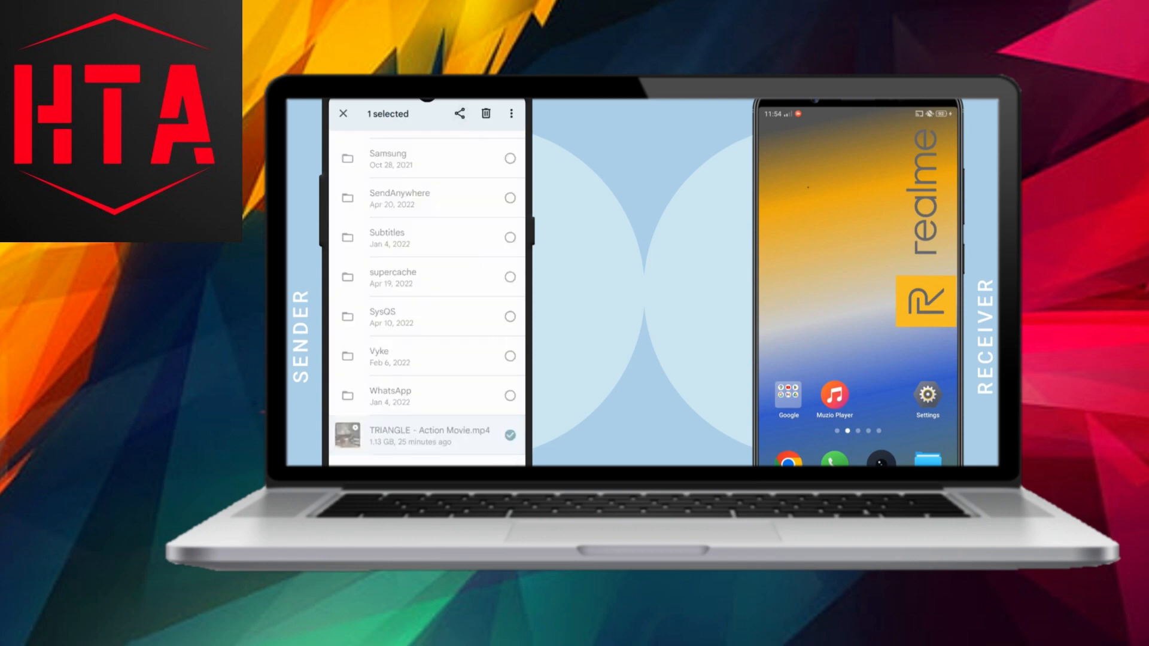
{"action": "left_click", "coordinate": [458, 113]}
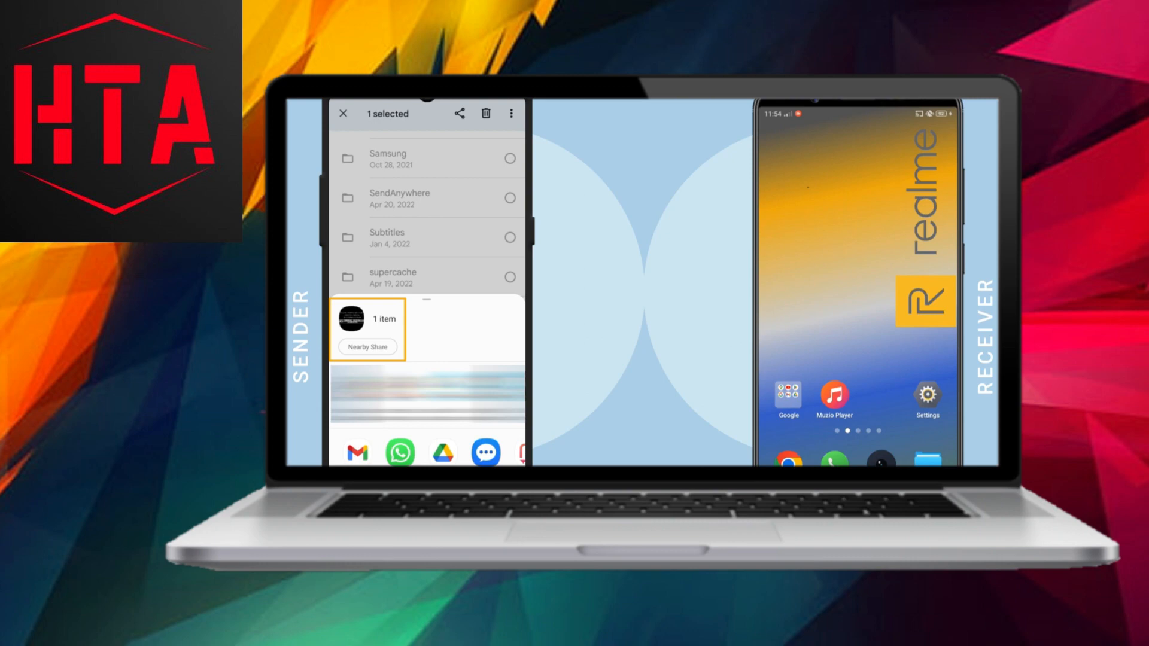
Enable Bluetooth and Location on both phones and choose Nearby Share for the video.
{"action": "left_click", "coordinate": [367, 347]}
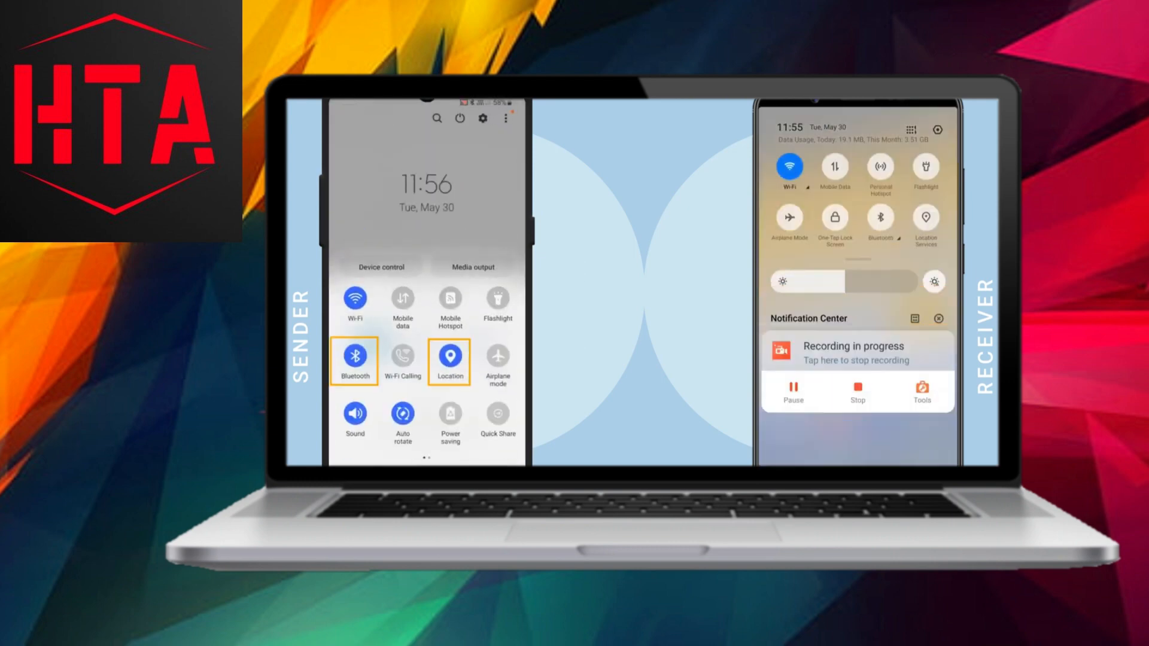
{"action": "left_click", "coordinate": [880, 217]}
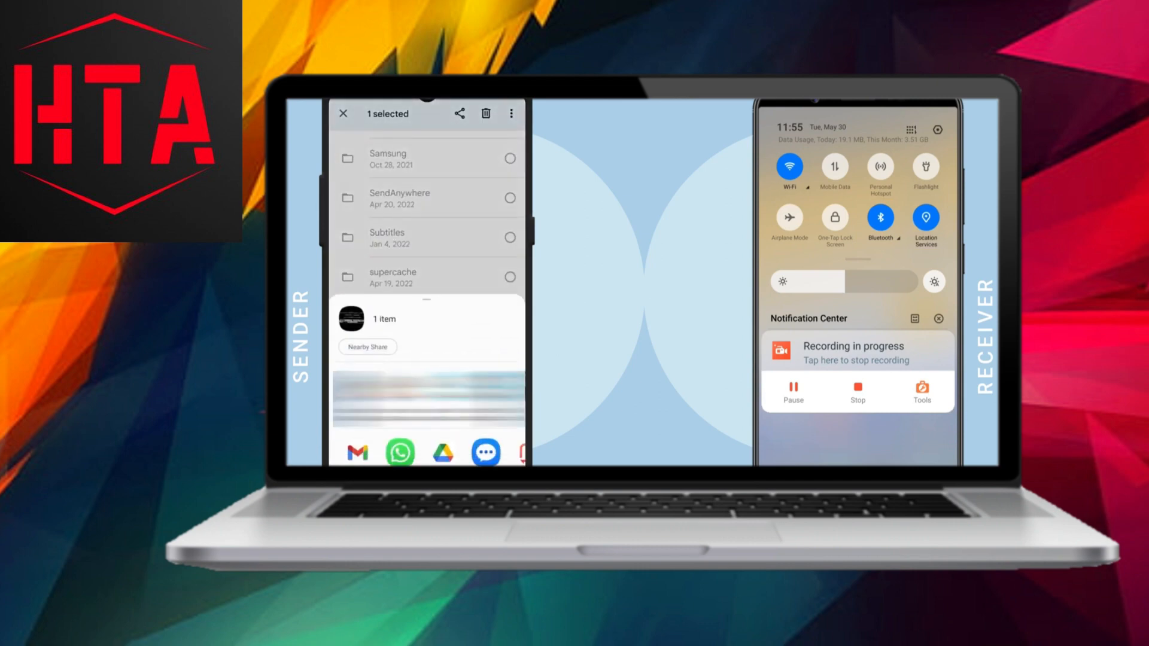
{"action": "left_click", "coordinate": [368, 348]}
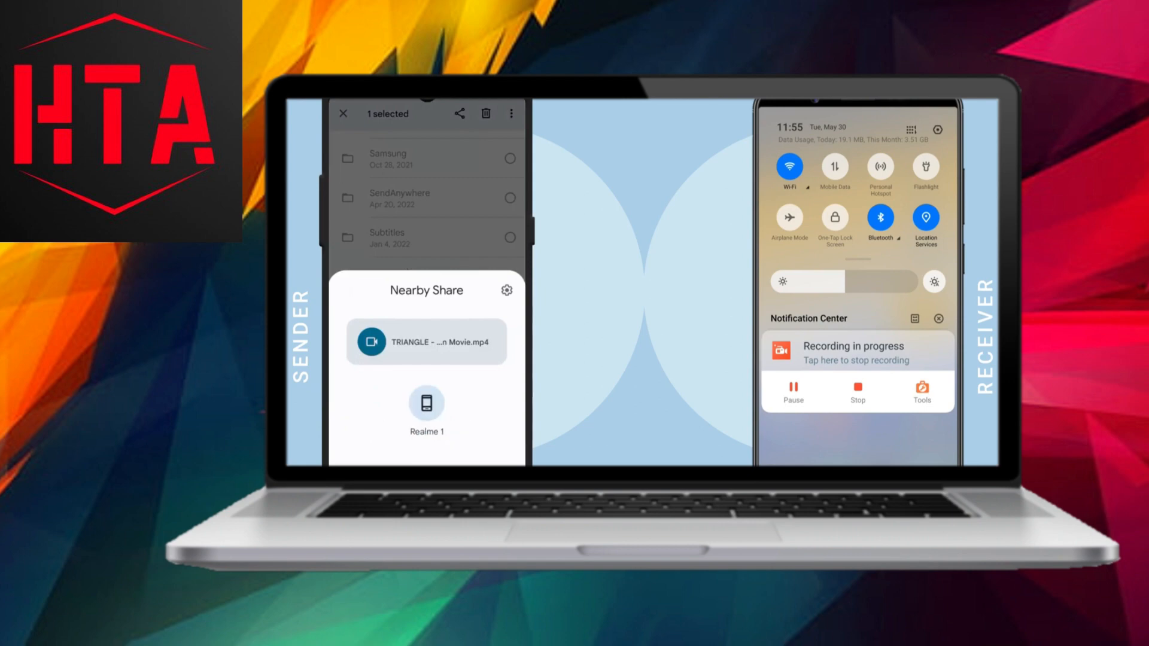
Send the video to the Realme 1, which accepts and shows it receiving.
{"action": "left_click", "coordinate": [426, 403]}
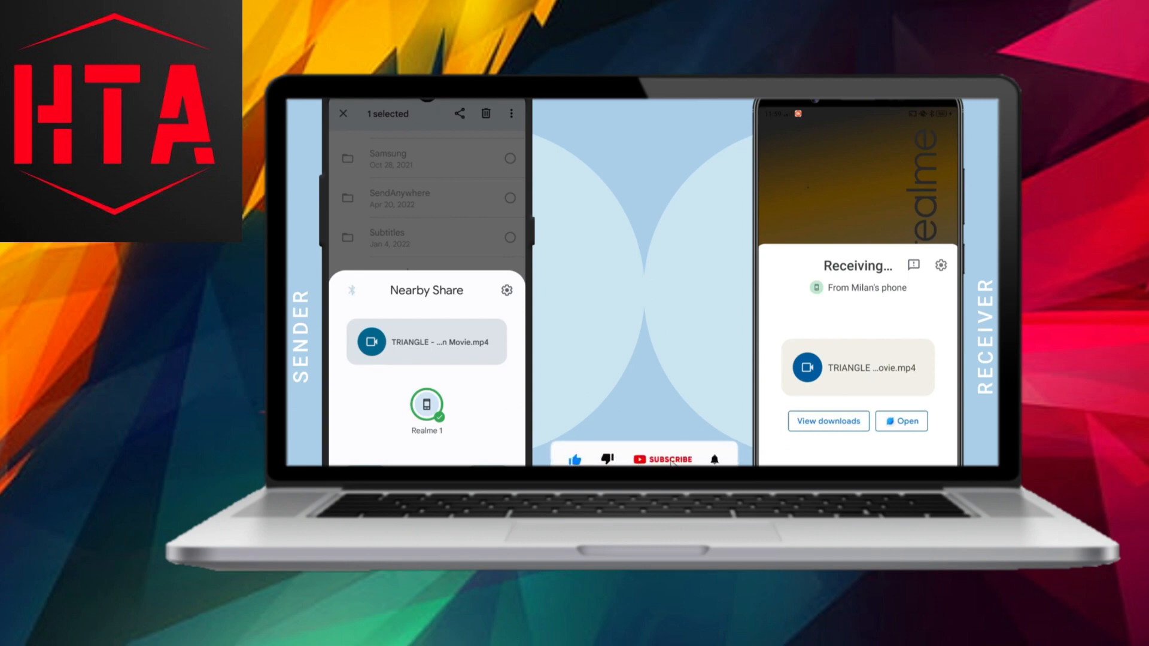
{"action": "left_click", "coordinate": [660, 460]}
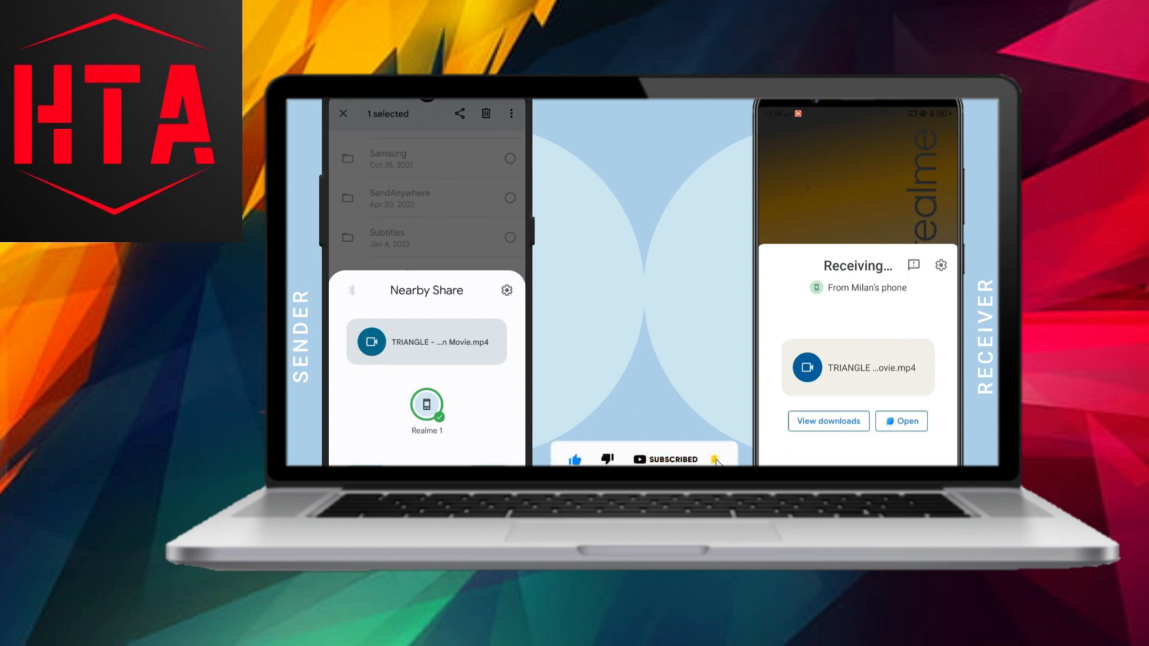